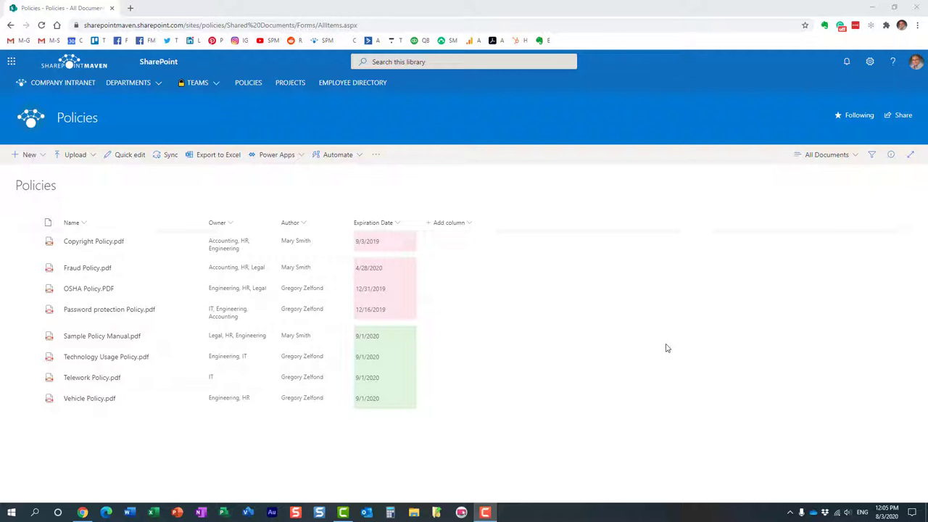
Open the Add column type menu in the Policies library.
left_click(449, 223)
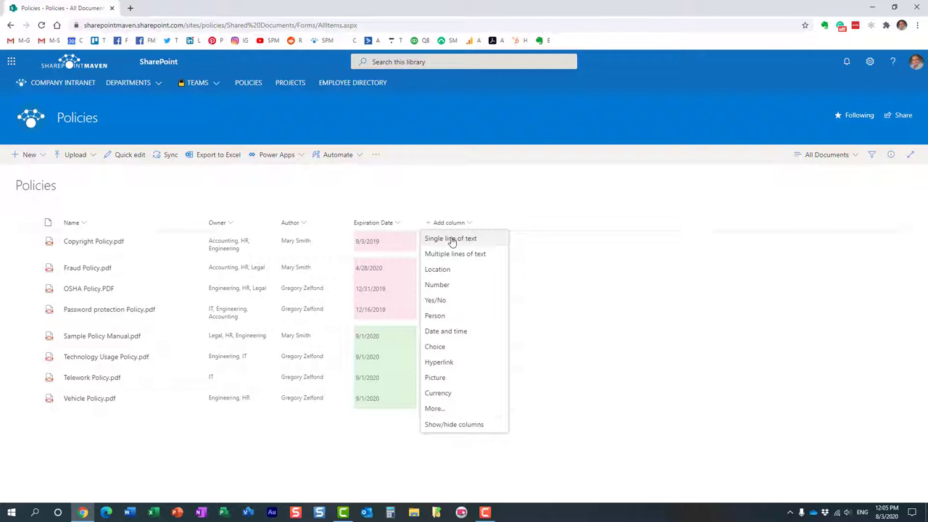
mouse_move(443, 300)
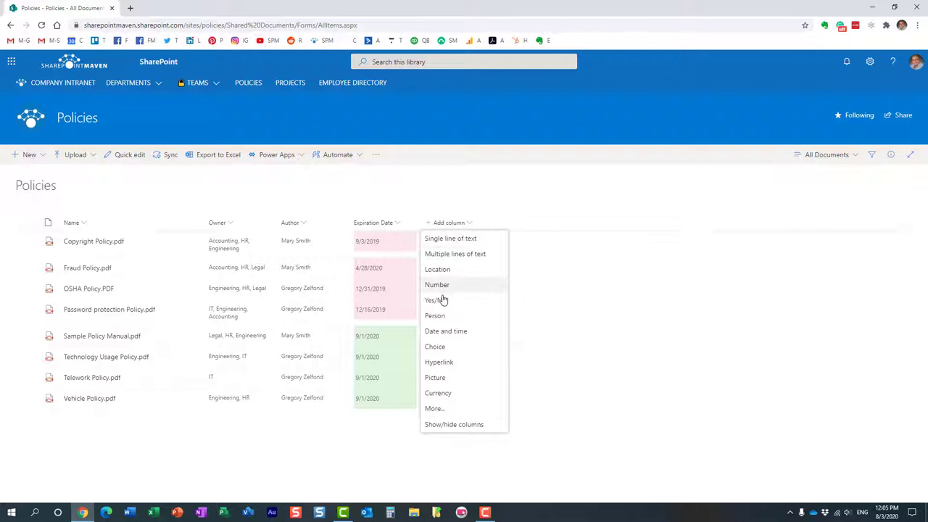
mouse_move(434, 346)
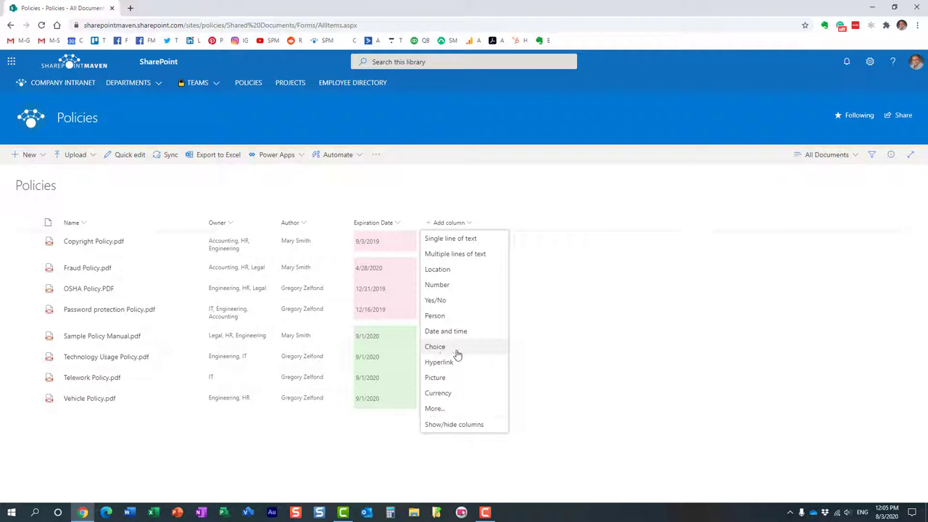
mouse_move(449, 403)
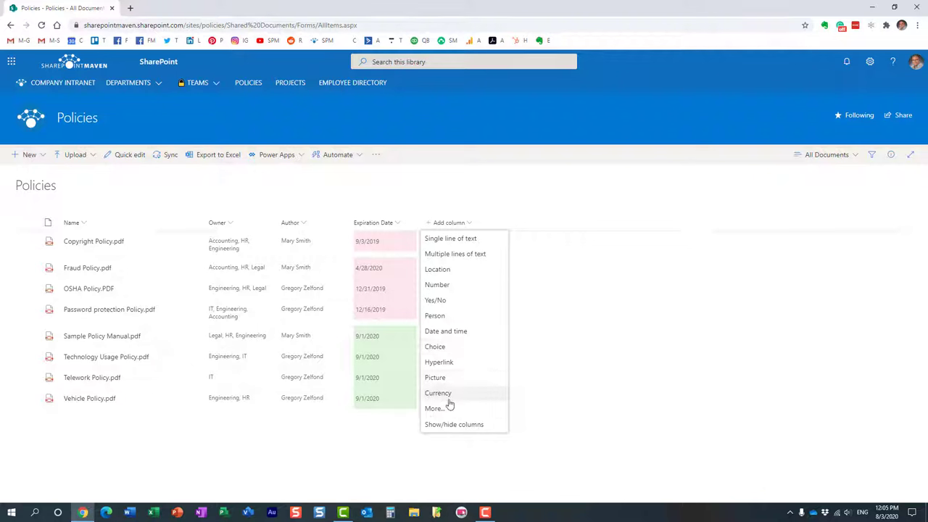
mouse_move(498, 392)
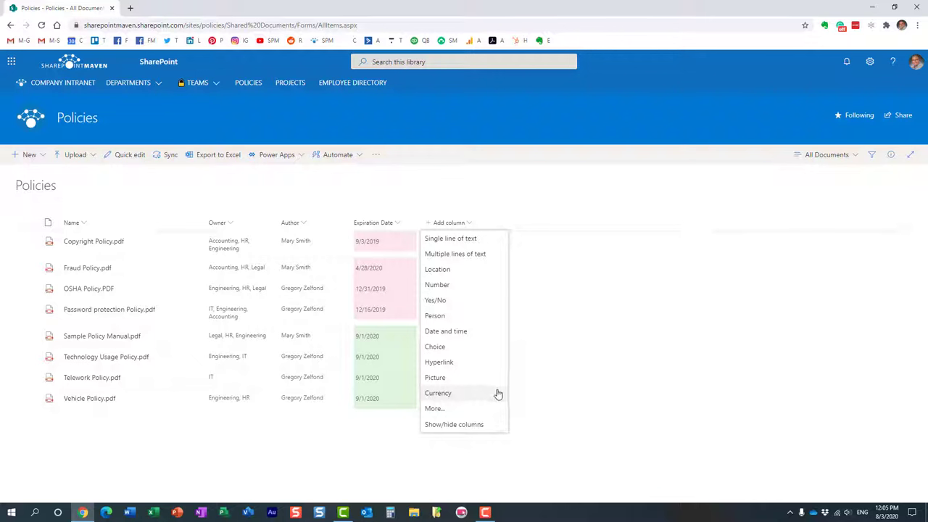
mouse_move(435, 377)
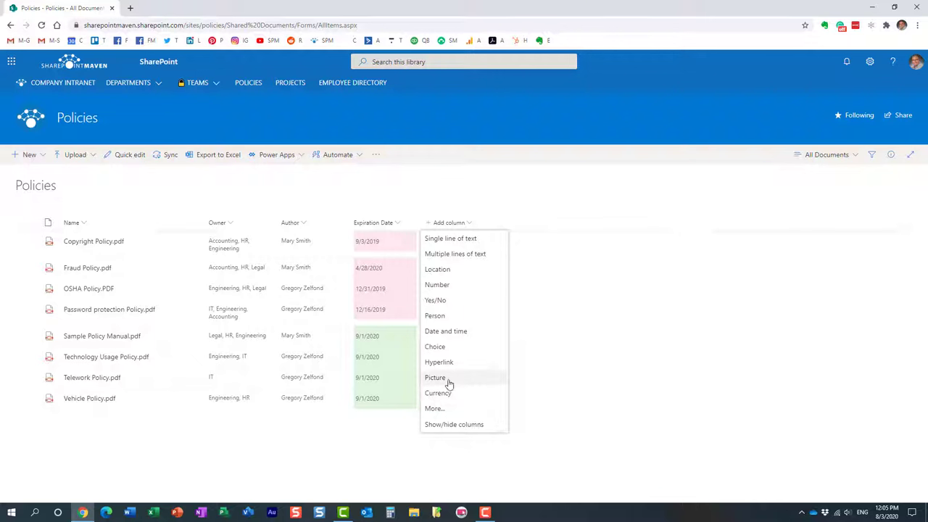
mouse_move(454, 408)
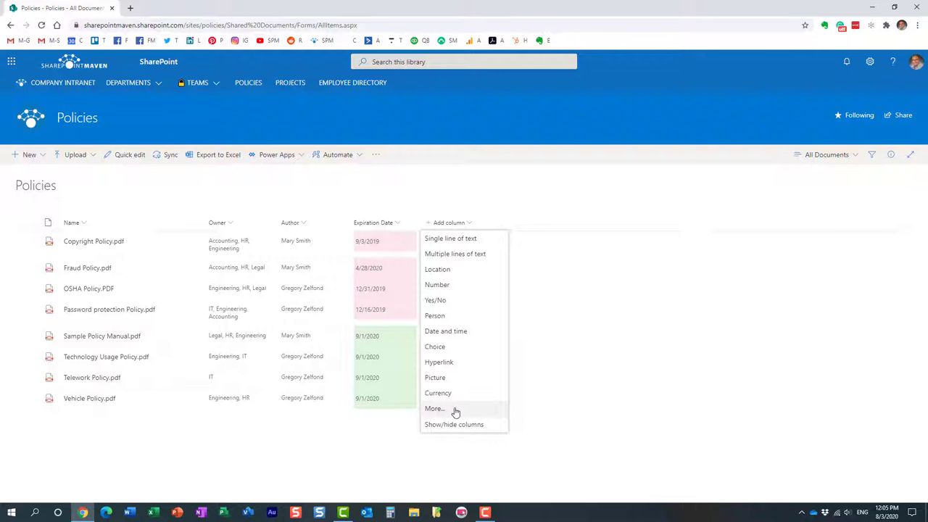
mouse_move(456, 408)
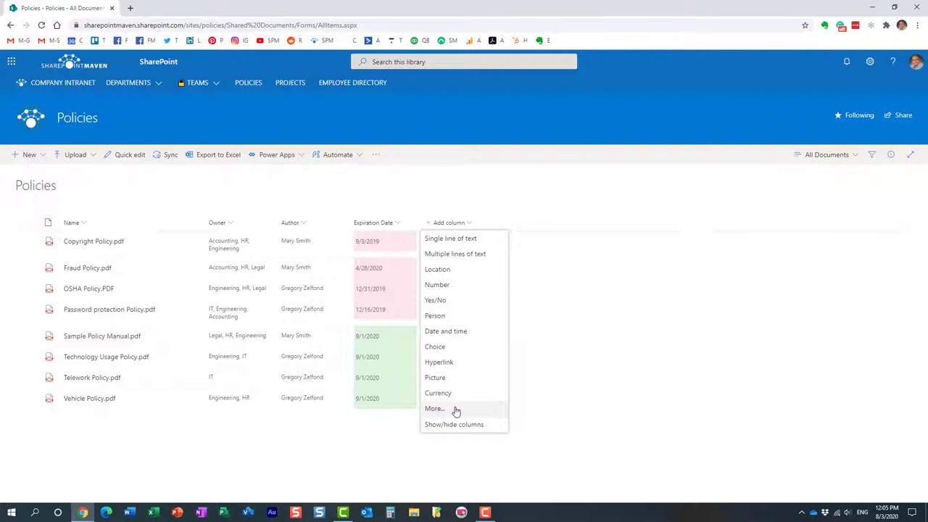
mouse_move(457, 407)
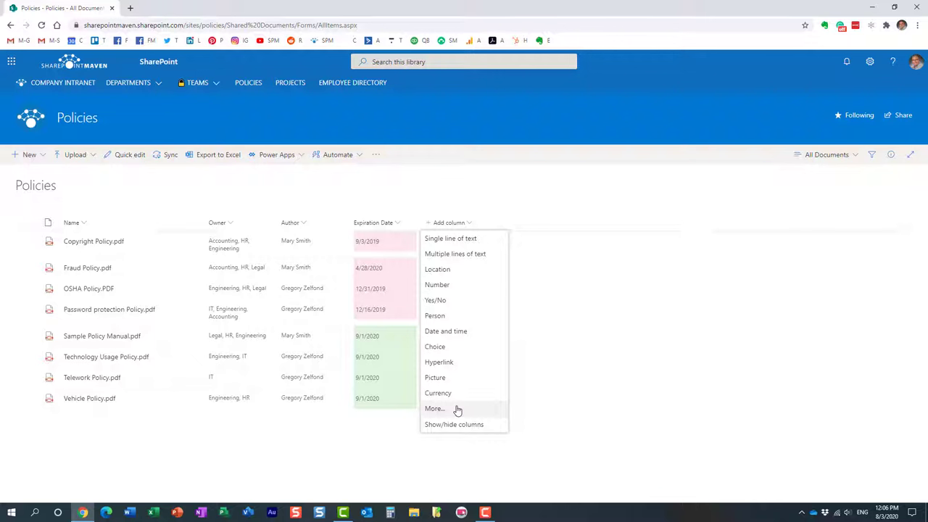
mouse_move(416, 209)
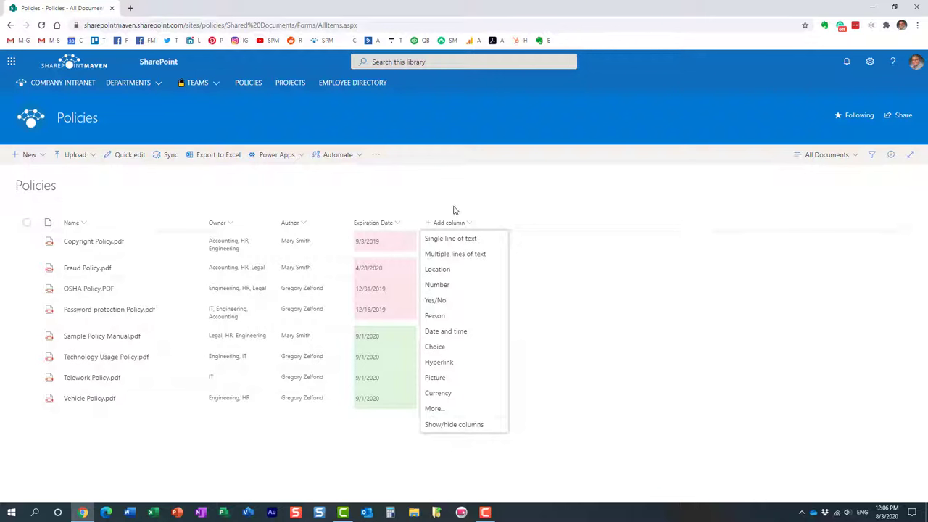
mouse_move(505, 195)
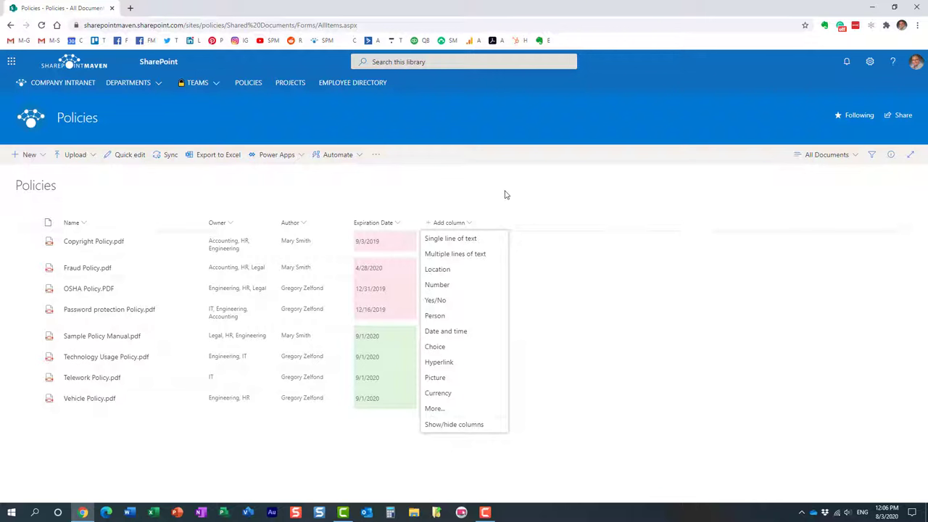
left_click(505, 195)
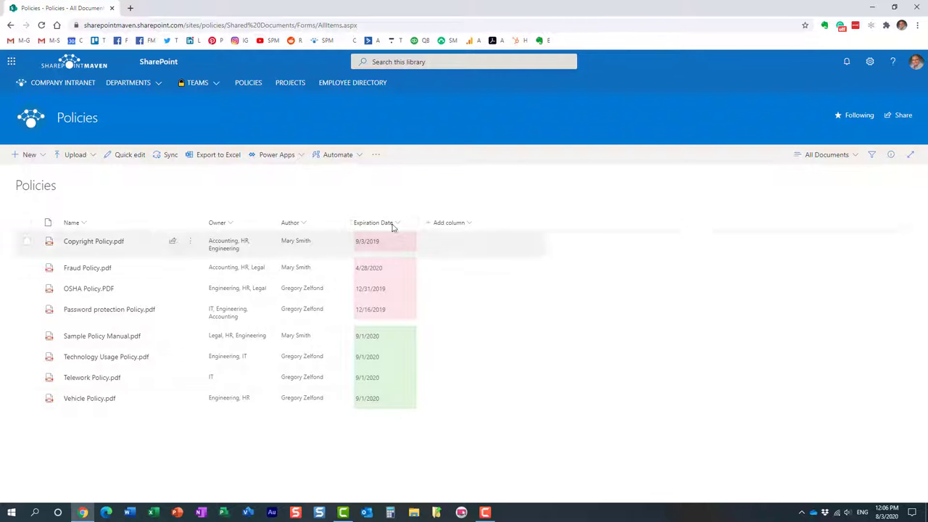
mouse_move(527, 213)
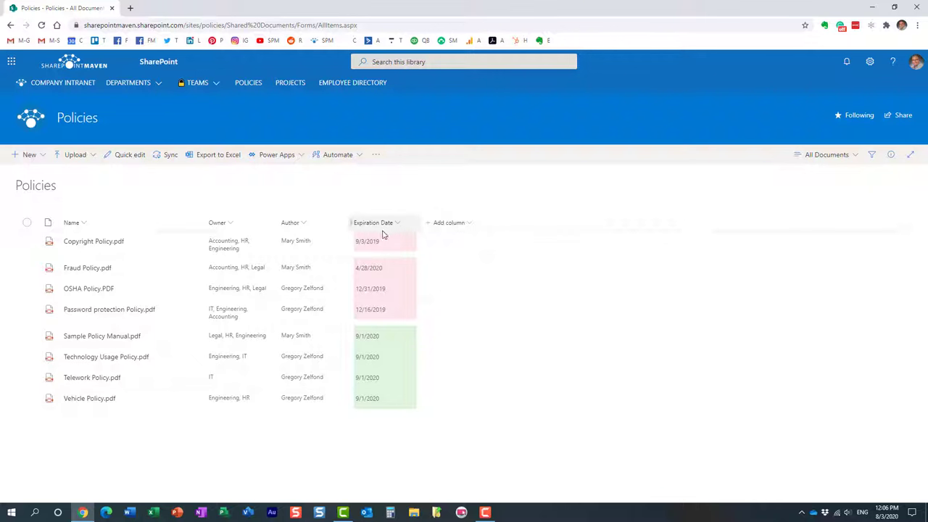
mouse_move(389, 233)
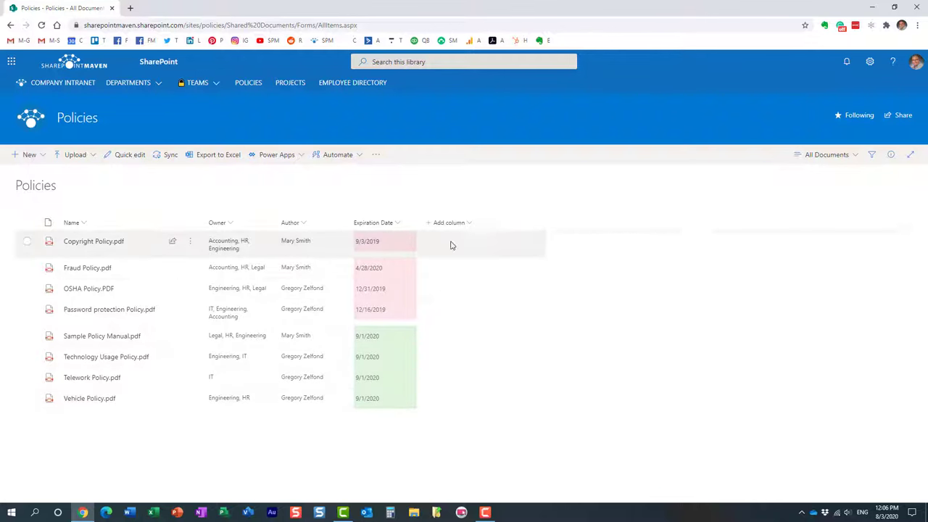
mouse_move(491, 187)
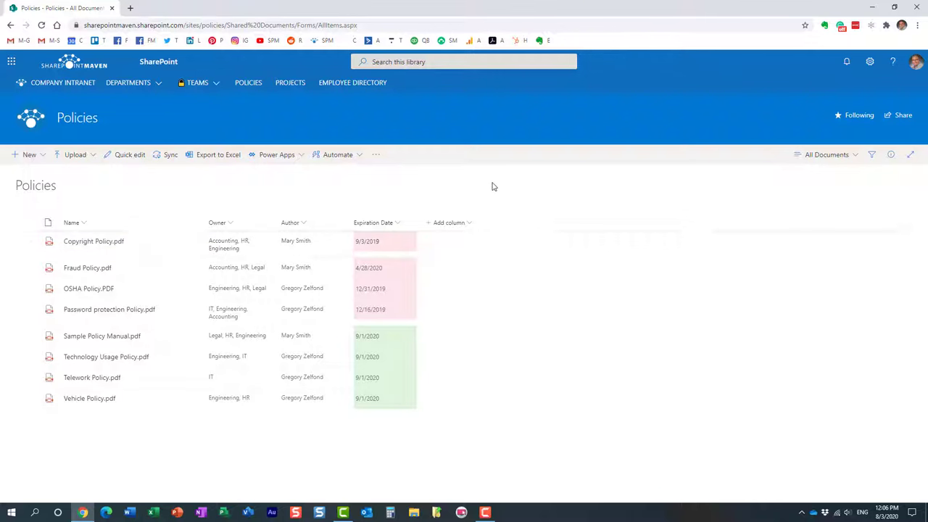
left_click(449, 222)
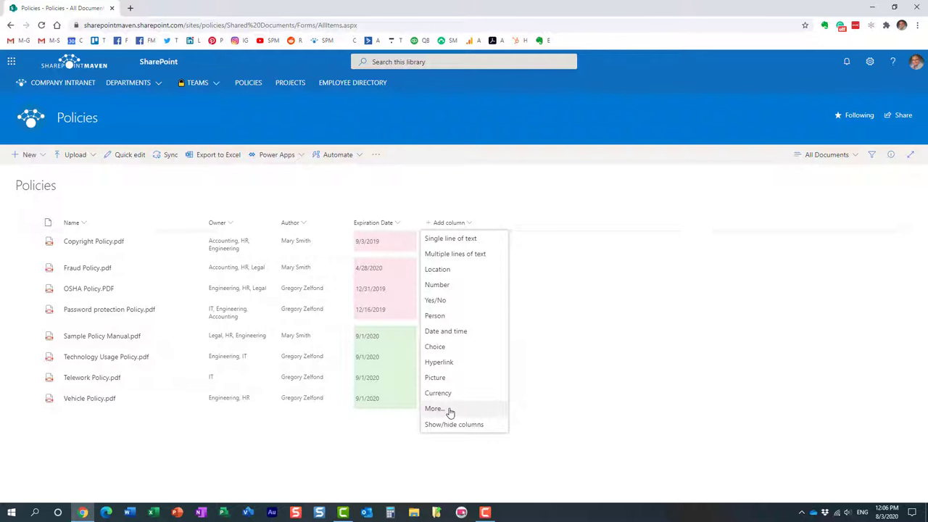
Create calculated column 'Expiration Date Reminder' with formula [Expiration Date]-30.
left_click(434, 408)
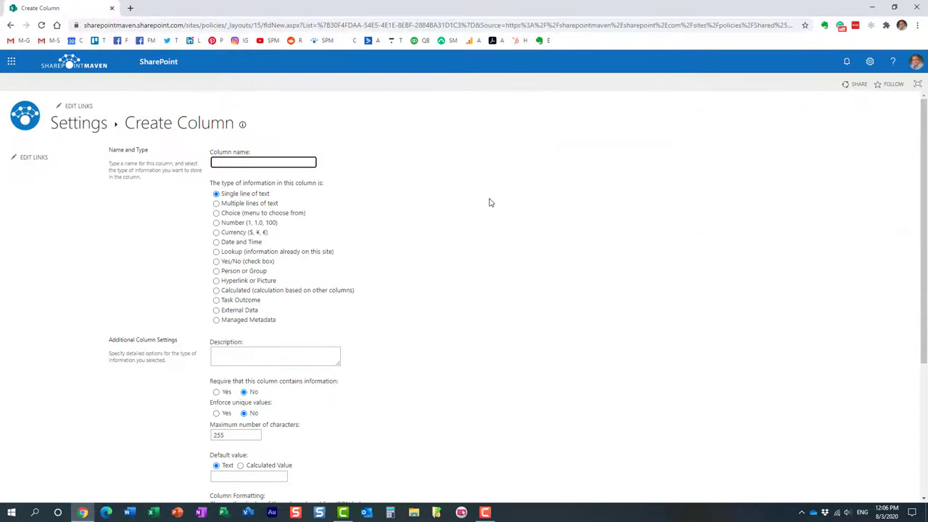
type("Expiration Date Reminder")
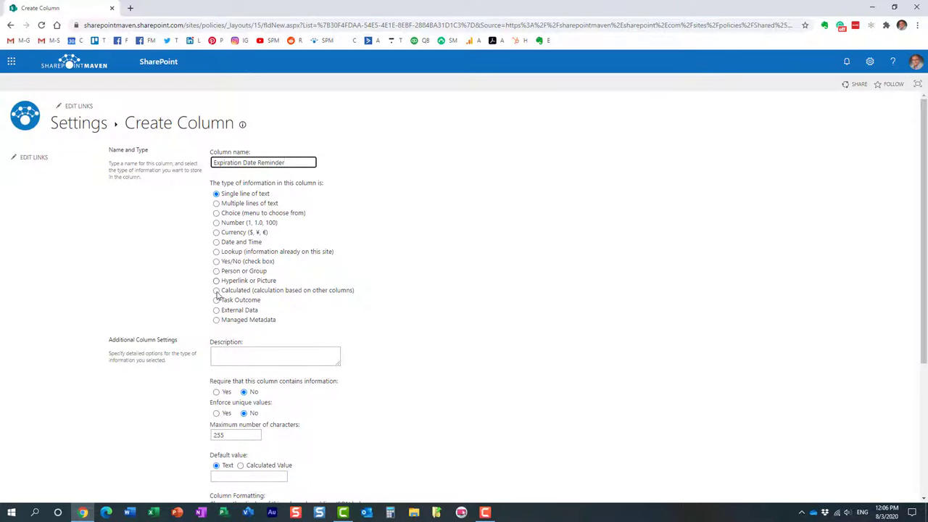
left_click(216, 290)
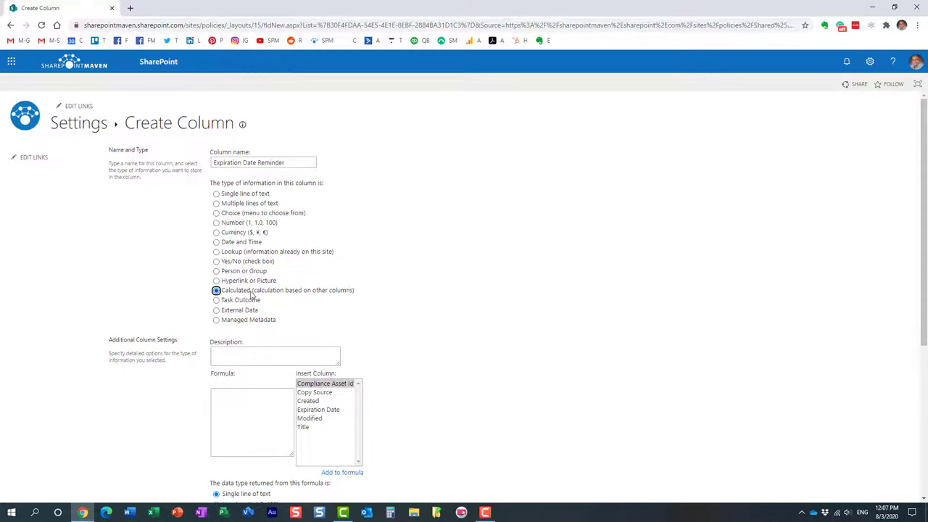
mouse_move(254, 293)
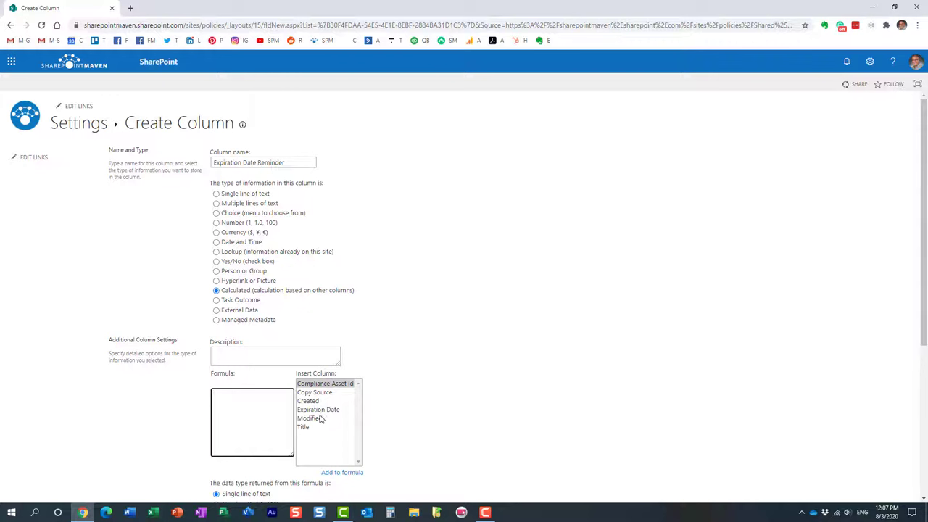
mouse_move(330, 417)
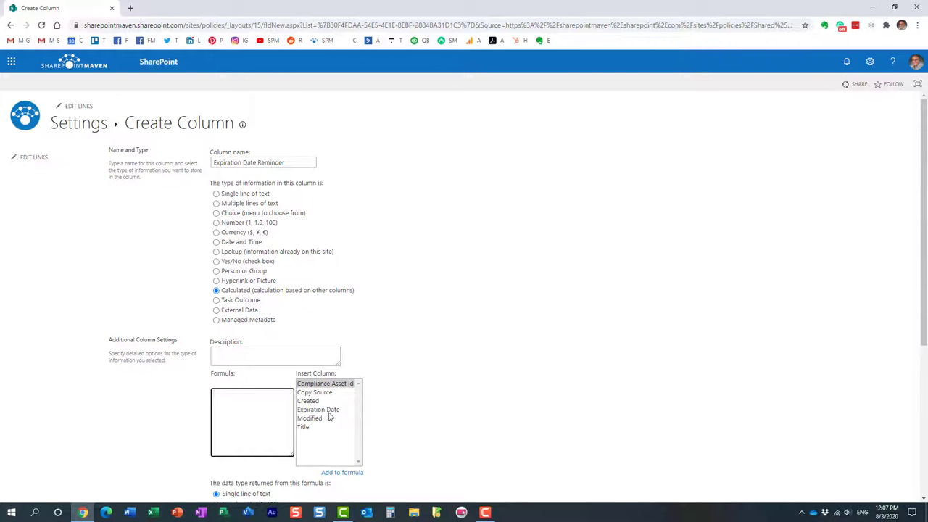
double_click(318, 409)
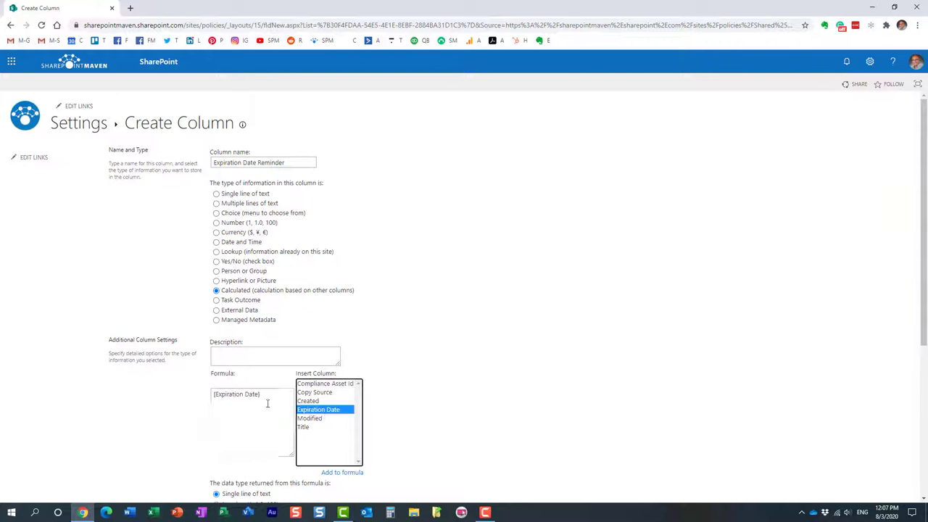
type("-3")
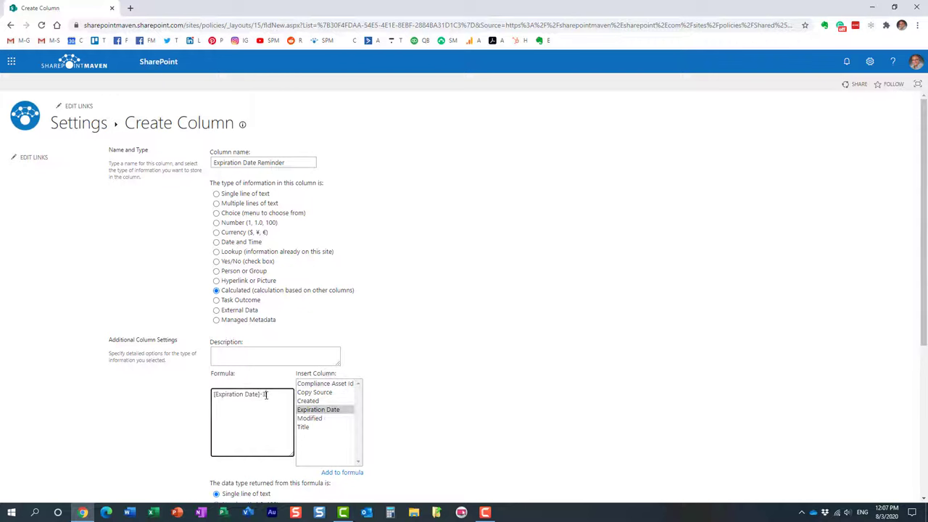
type("0")
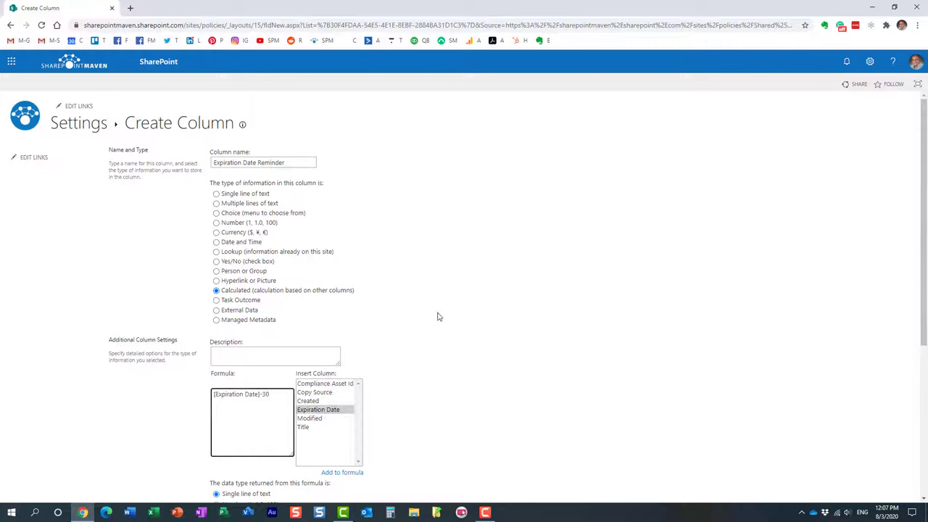
scroll("down", 3)
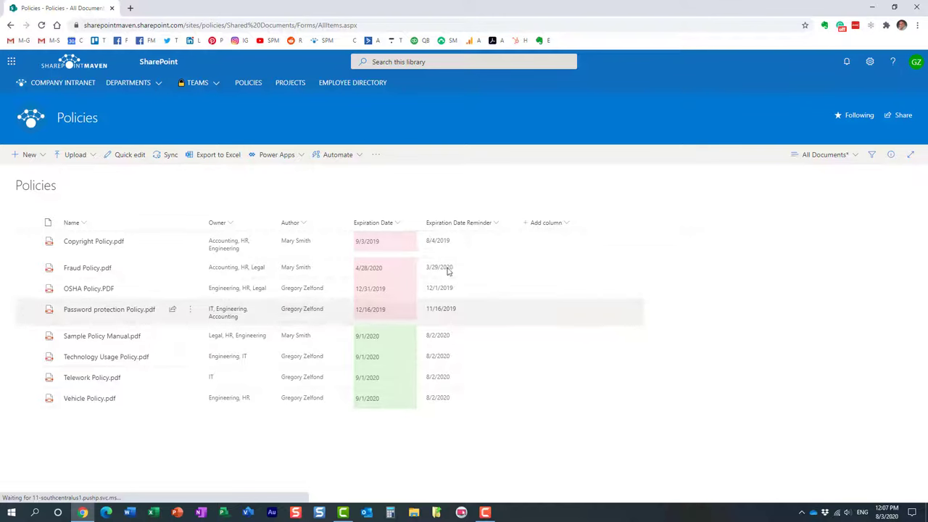
mouse_move(374, 245)
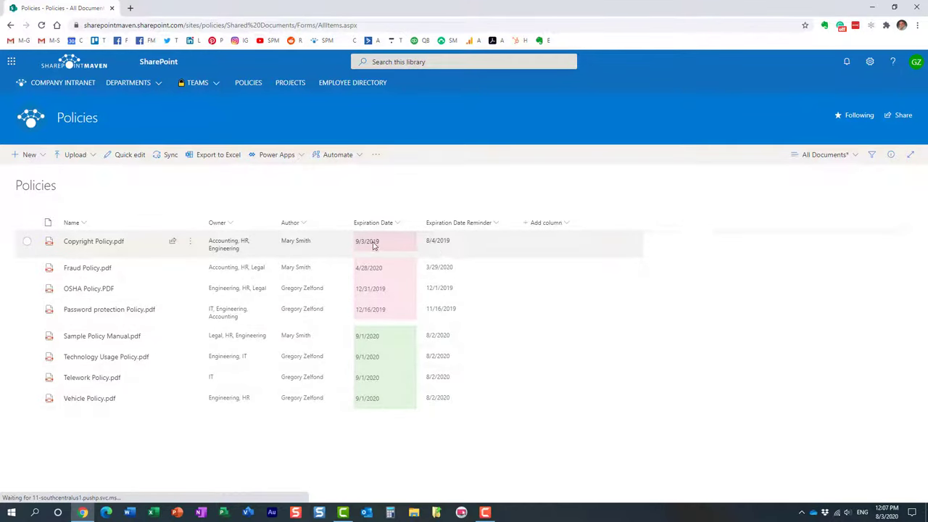
mouse_move(390, 414)
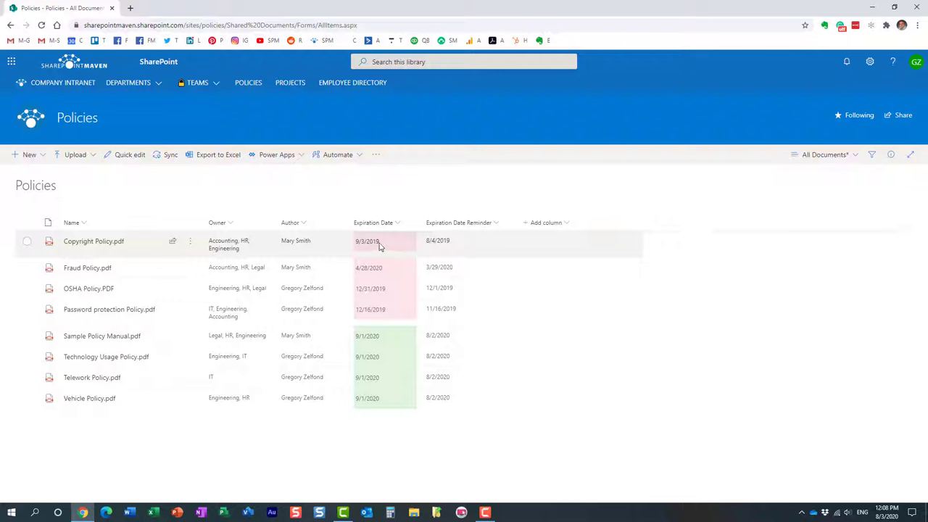
mouse_move(356, 247)
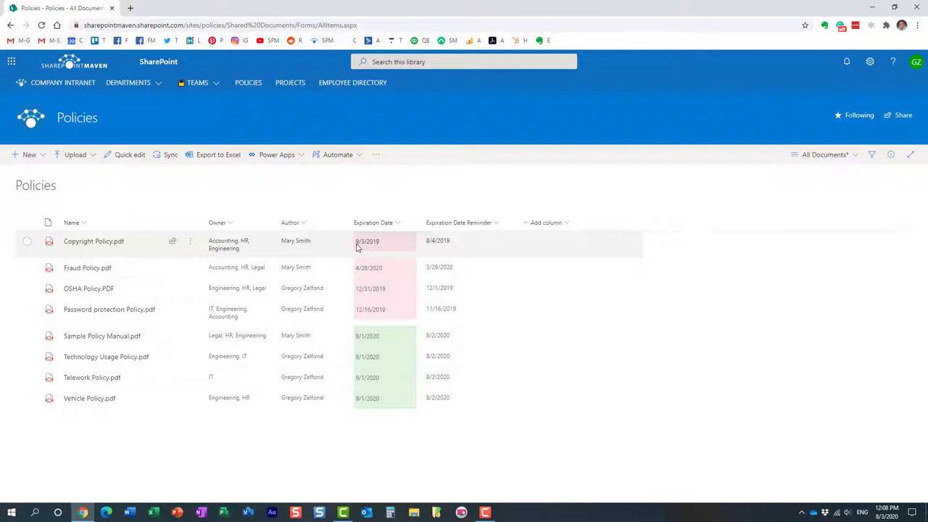
mouse_move(383, 249)
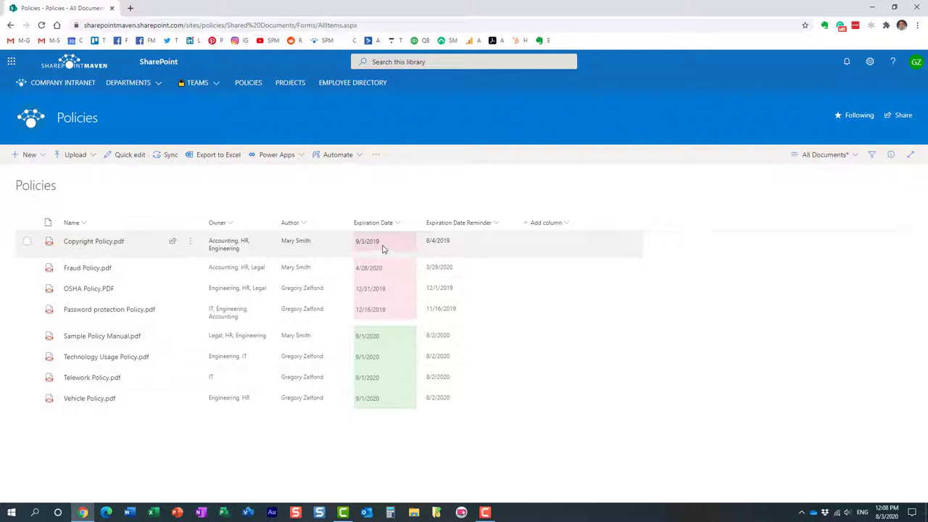
mouse_move(390, 246)
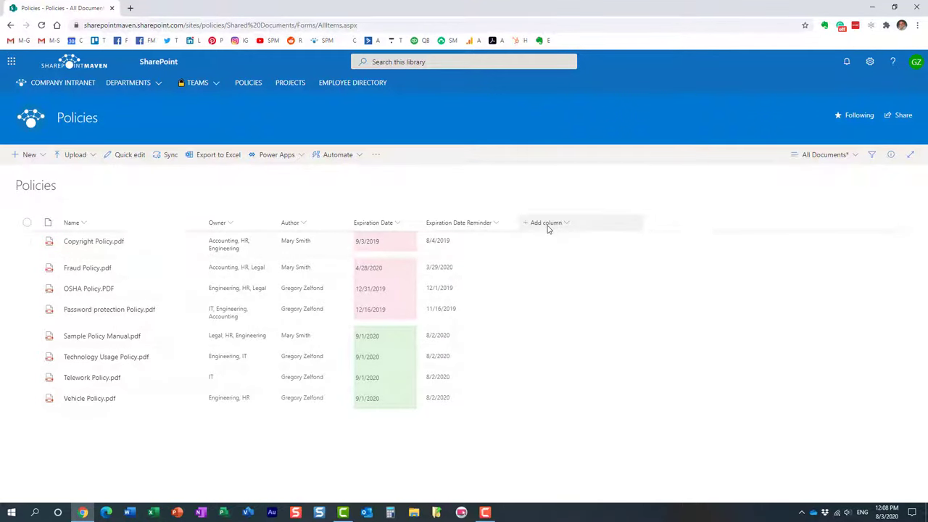
mouse_move(547, 260)
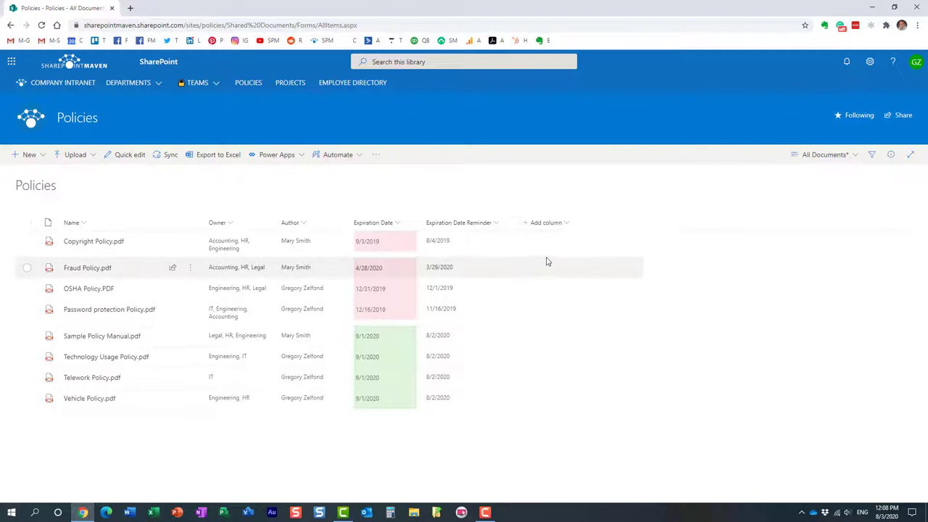
mouse_move(558, 248)
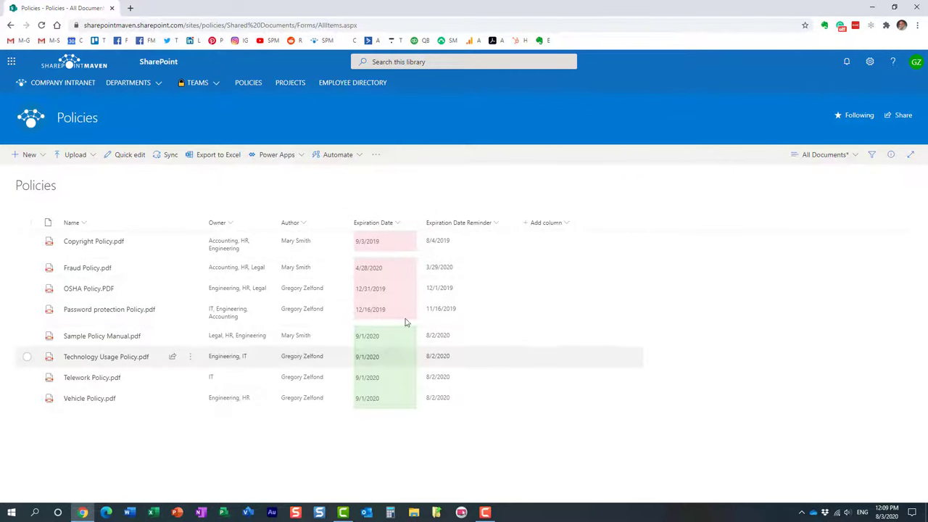
Open the Add column type list again for the Policies library.
left_click(545, 222)
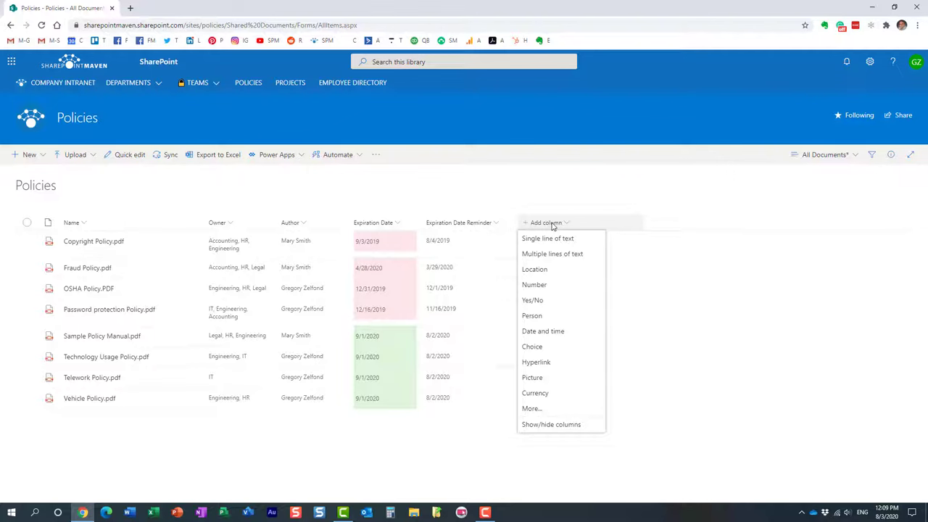
Name the new column 'Update Status', set it to Calculated, and focus the formula box.
left_click(531, 408)
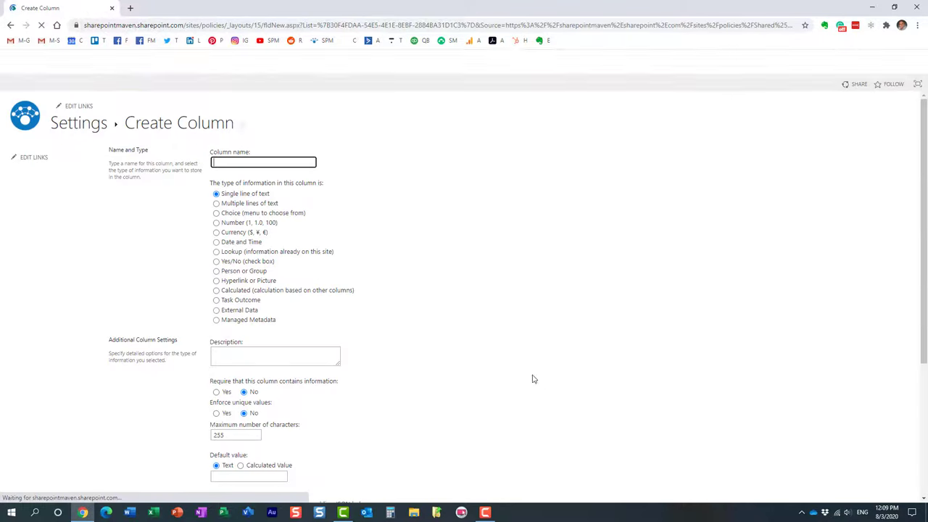
type("U")
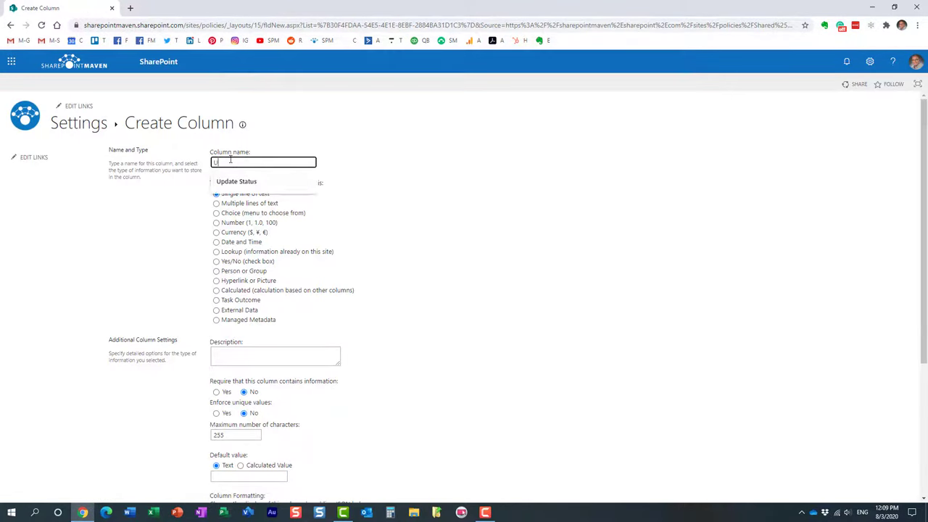
type("pdate Status")
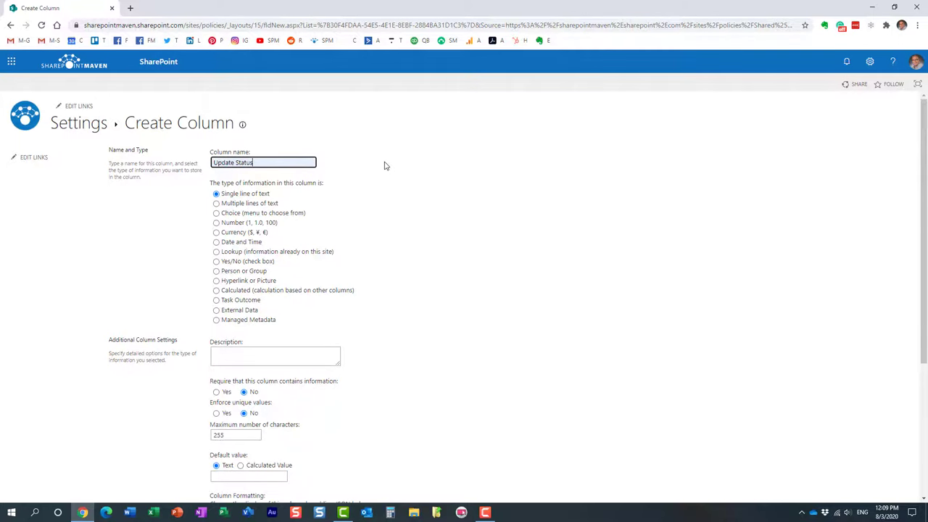
mouse_move(235, 297)
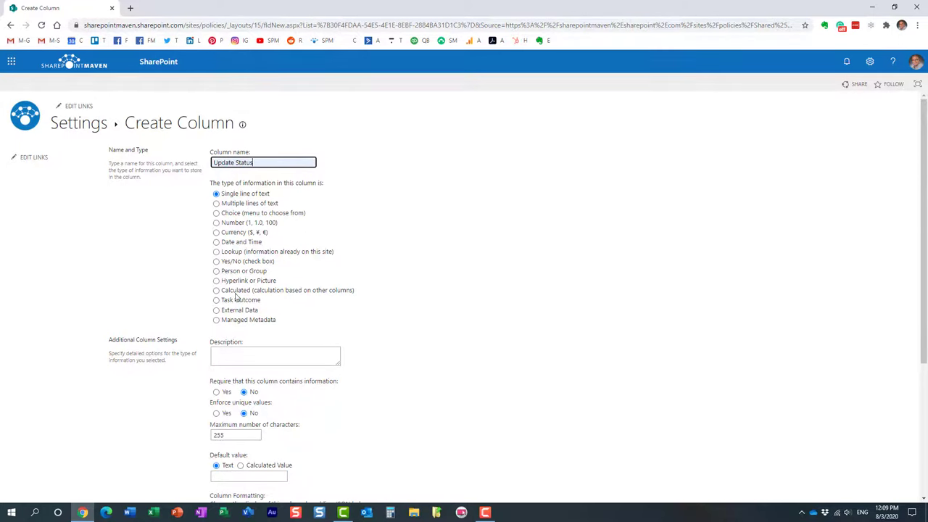
left_click(216, 290)
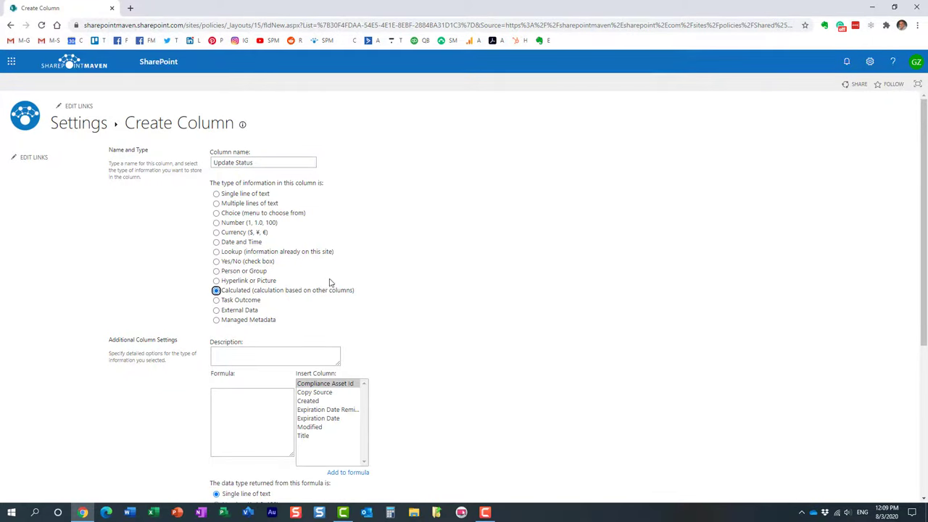
left_click(251, 420)
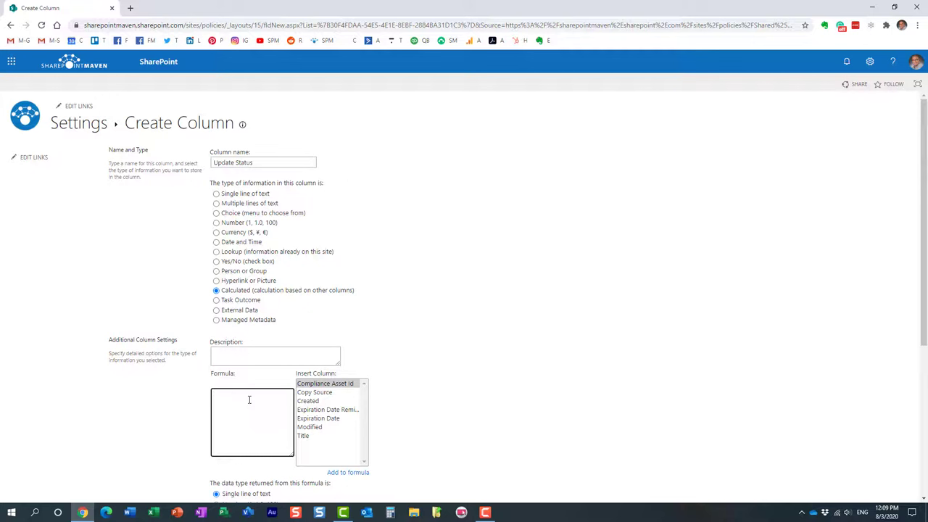
Start the formula as IF([Modified]<[Expiration Date], inserting both columns.
type("IF")
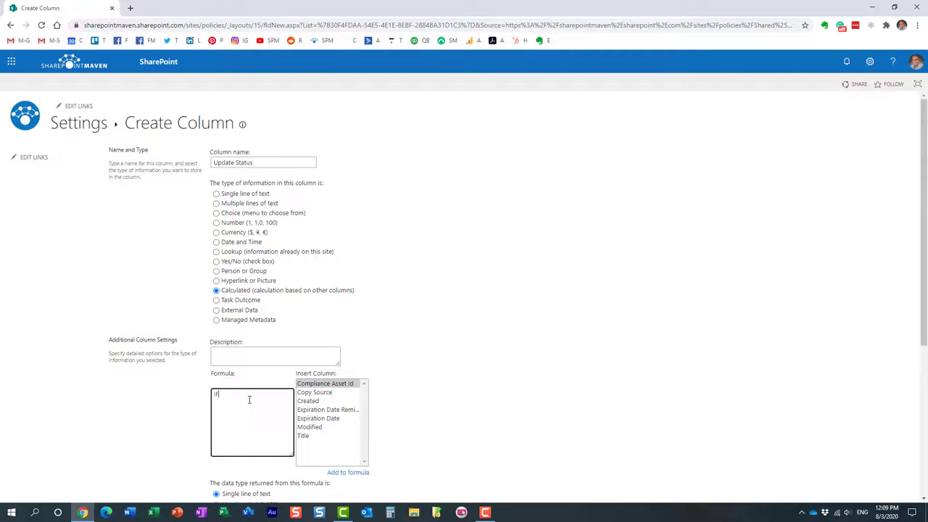
type("(")
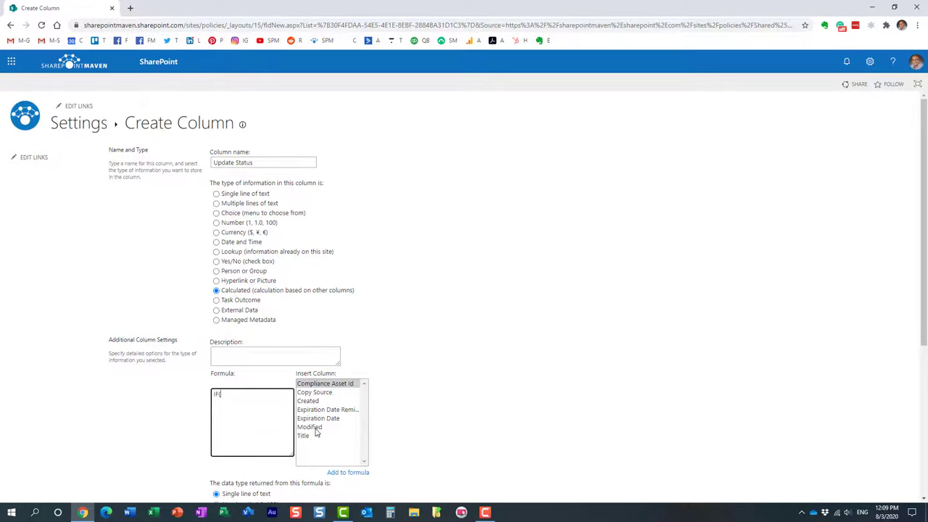
left_click(310, 426)
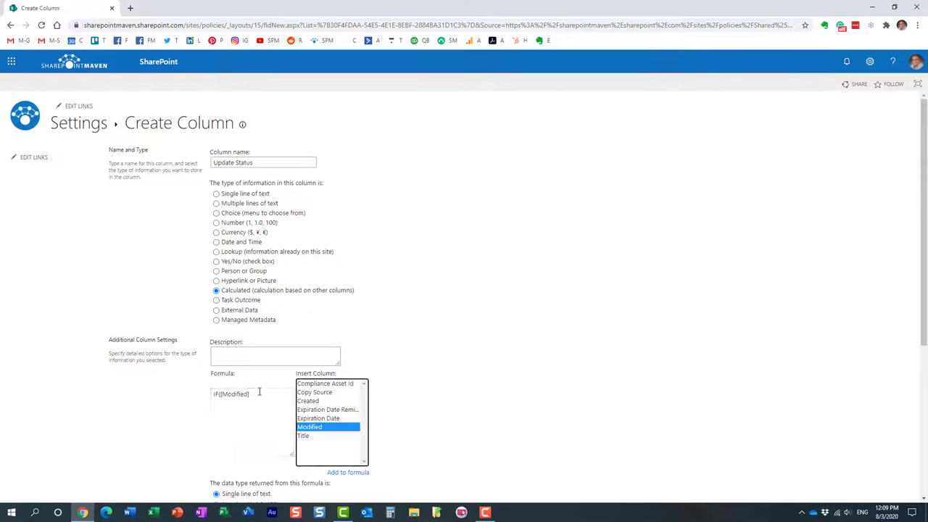
type("<")
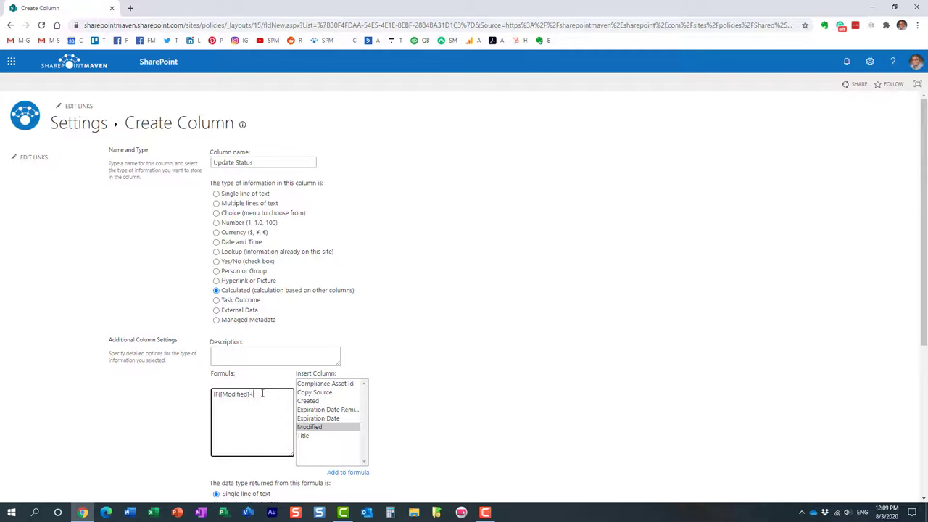
left_click(318, 418)
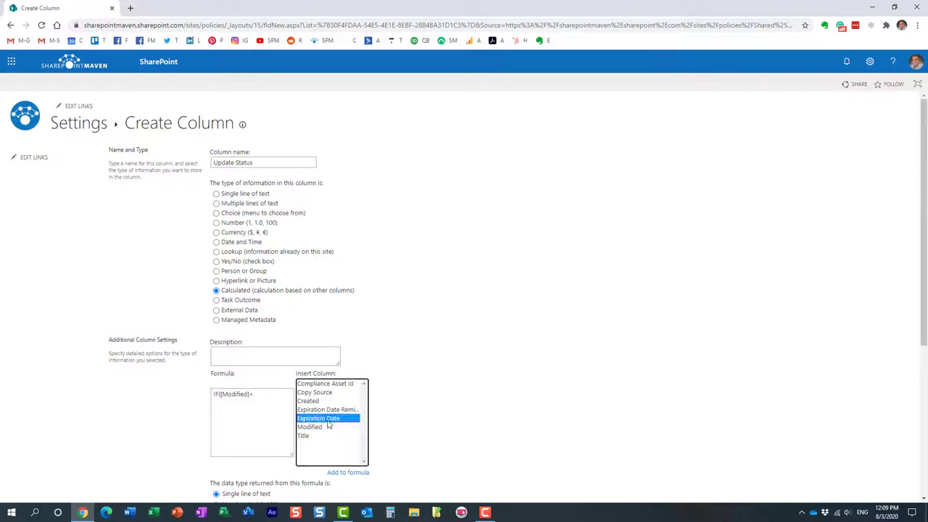
left_click(348, 472)
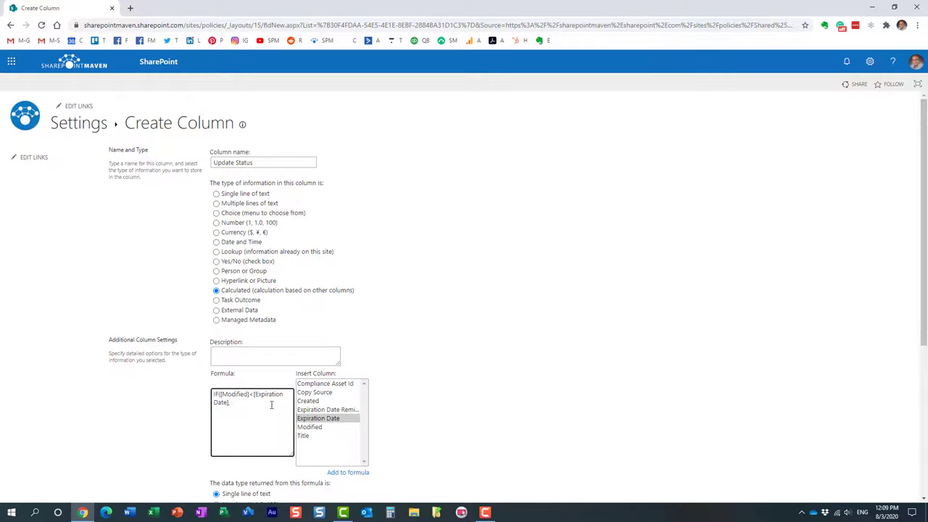
Finish the formula with "UPDATE" and "DO NOT UPDATE" results.
type("\"")
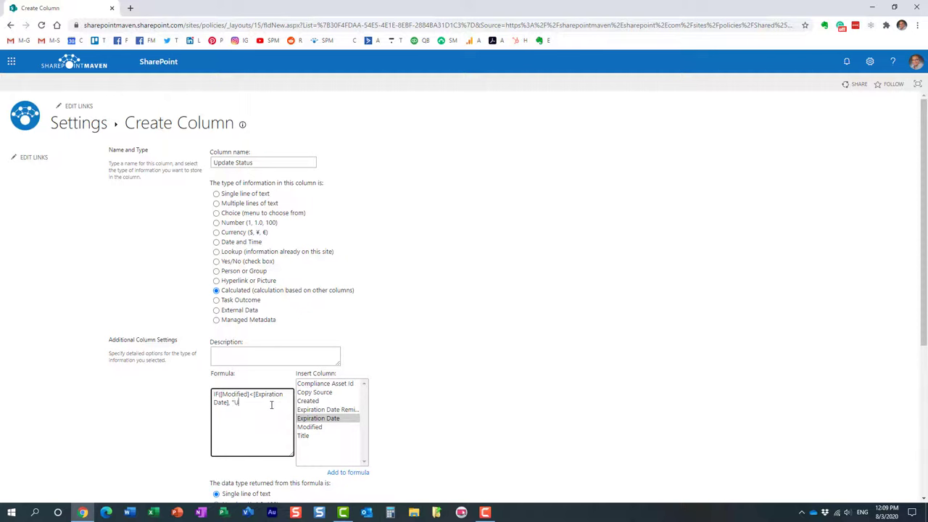
type("UPDATE\",")
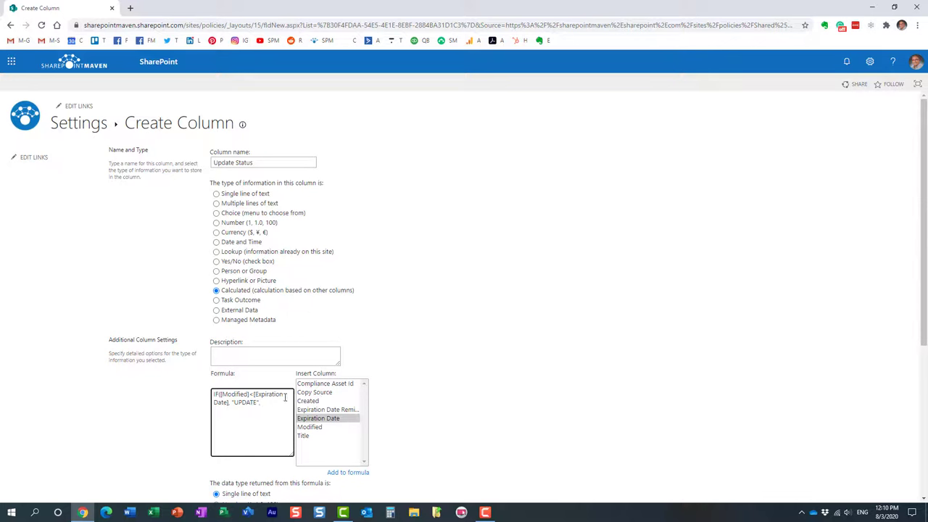
type("DO")
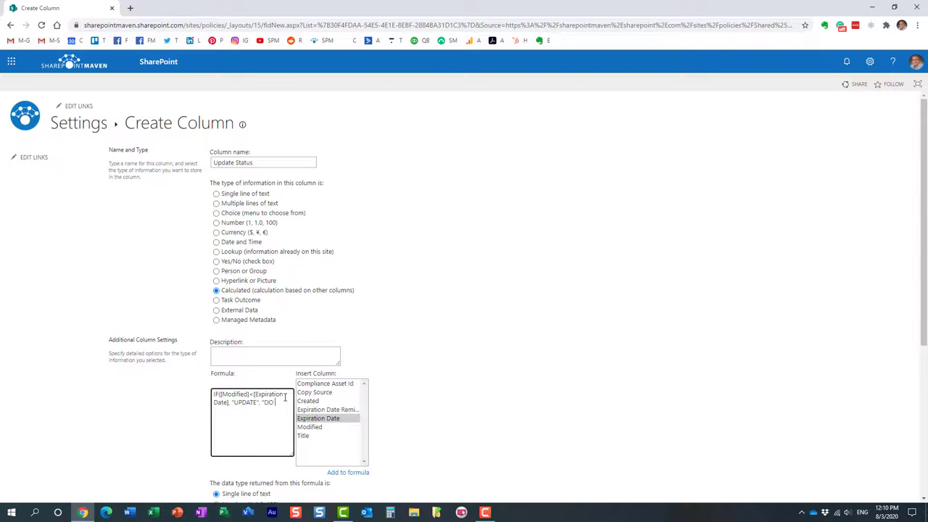
type("NOT")
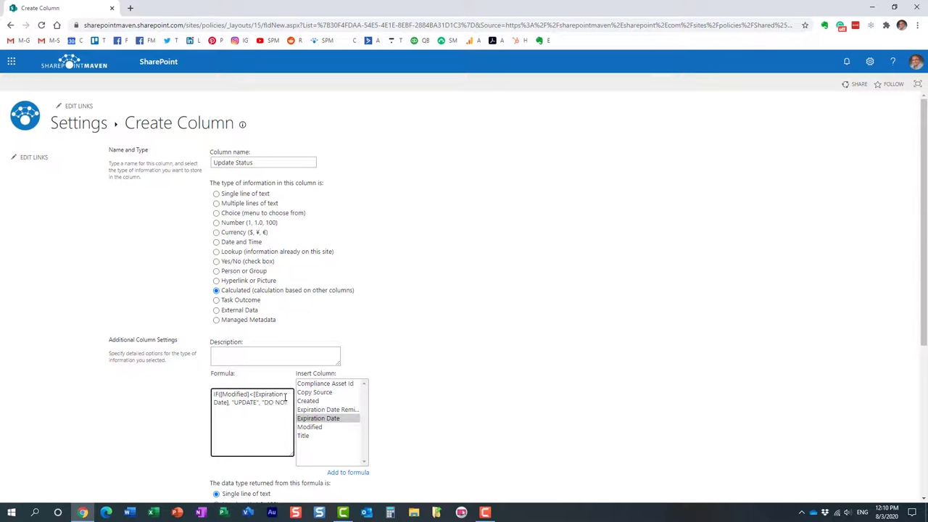
type("UPDATE\")")
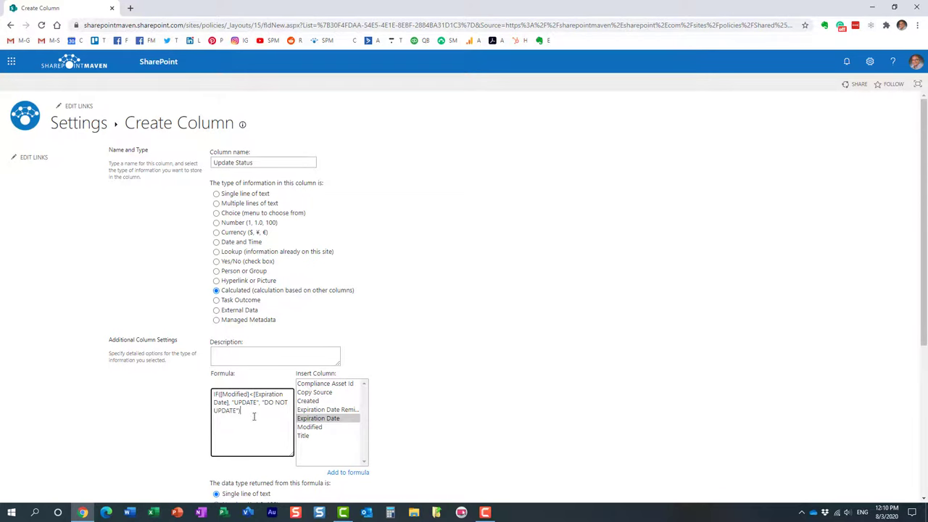
Save the Update Status column with Single line of text return type.
scroll("down", 3)
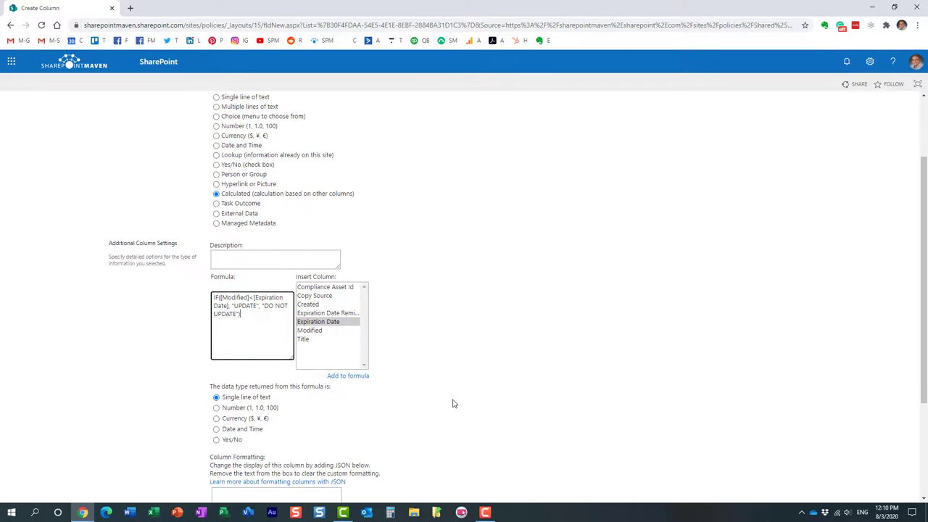
mouse_move(257, 281)
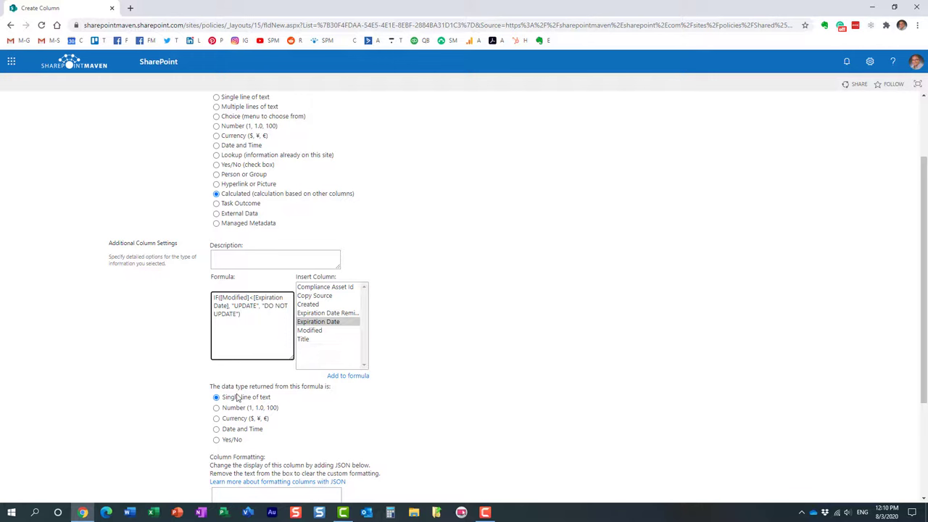
mouse_move(361, 395)
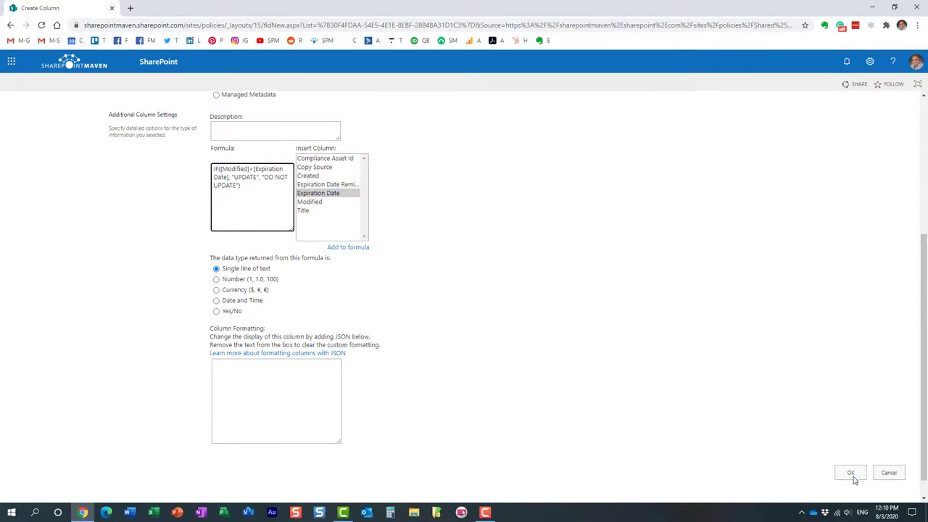
left_click(850, 472)
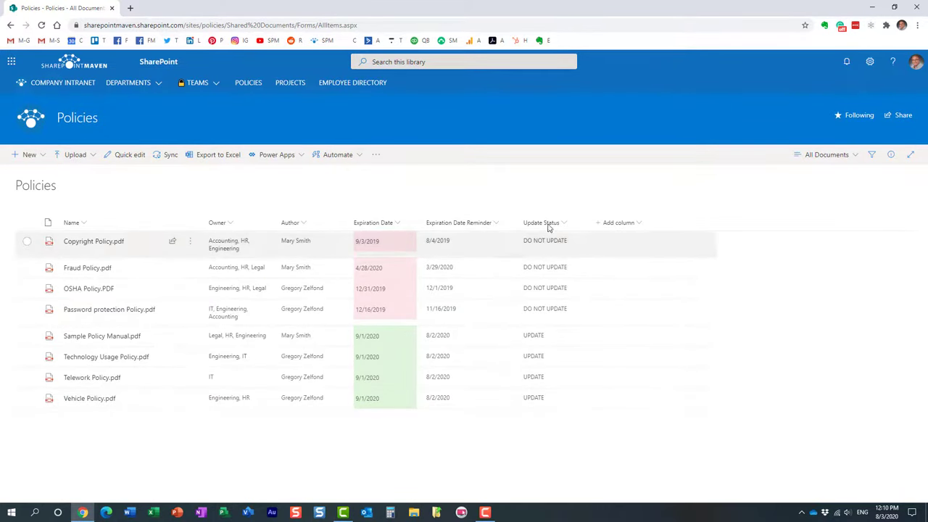
mouse_move(545, 266)
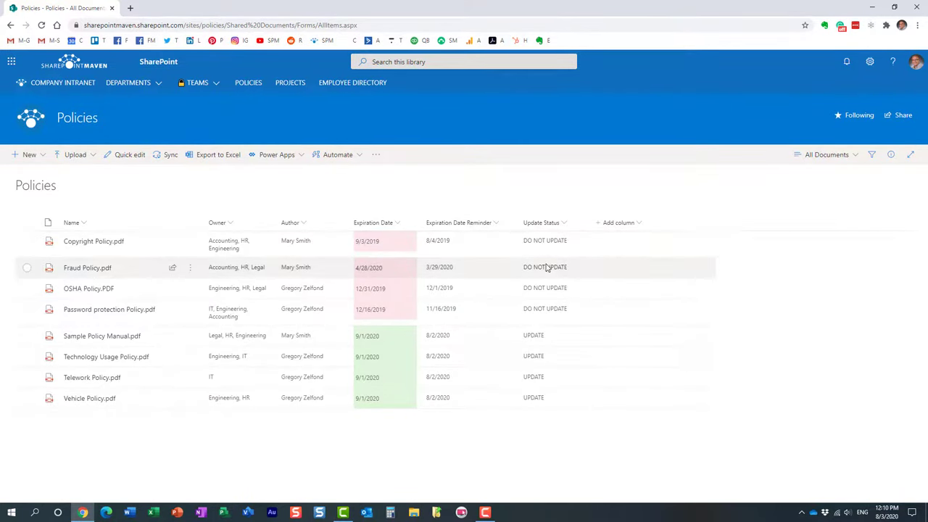
mouse_move(405, 334)
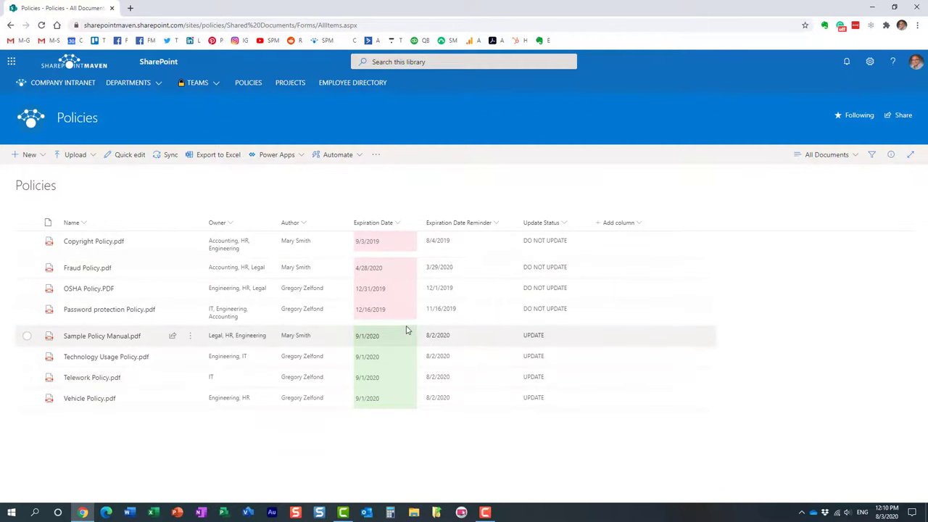
mouse_move(391, 267)
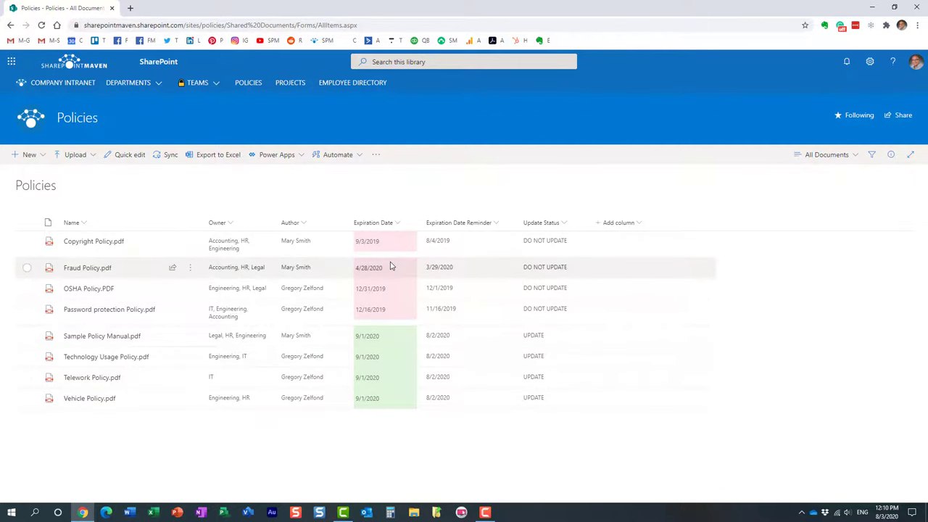
mouse_move(391, 335)
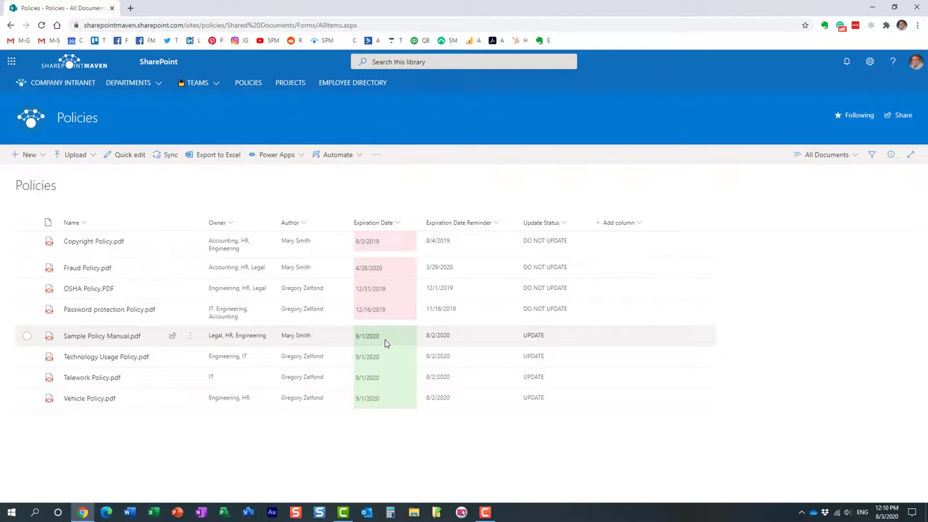
mouse_move(537, 342)
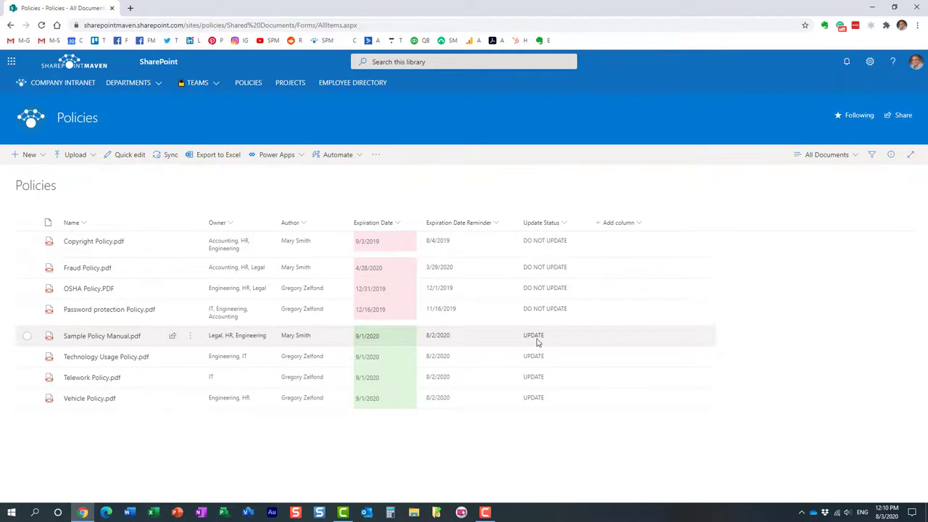